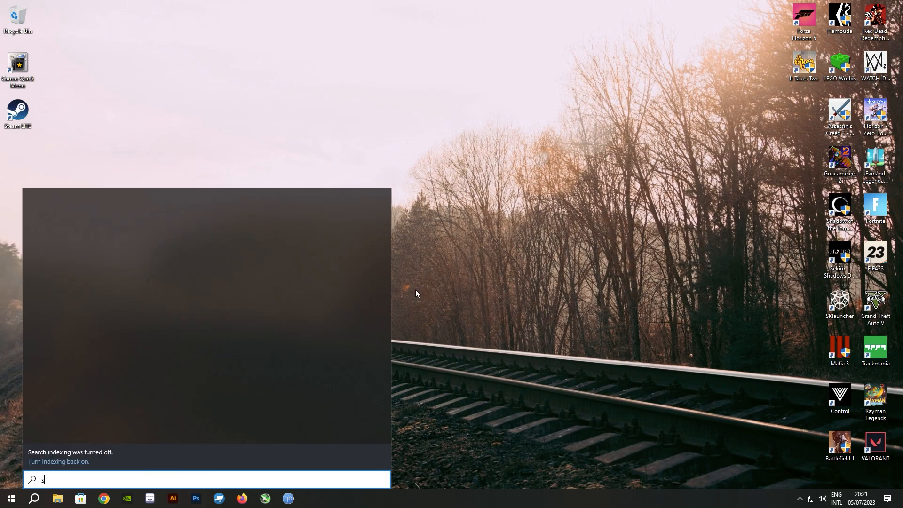
Step: Search Start for Steam and open its shortcut's file location
type("team")
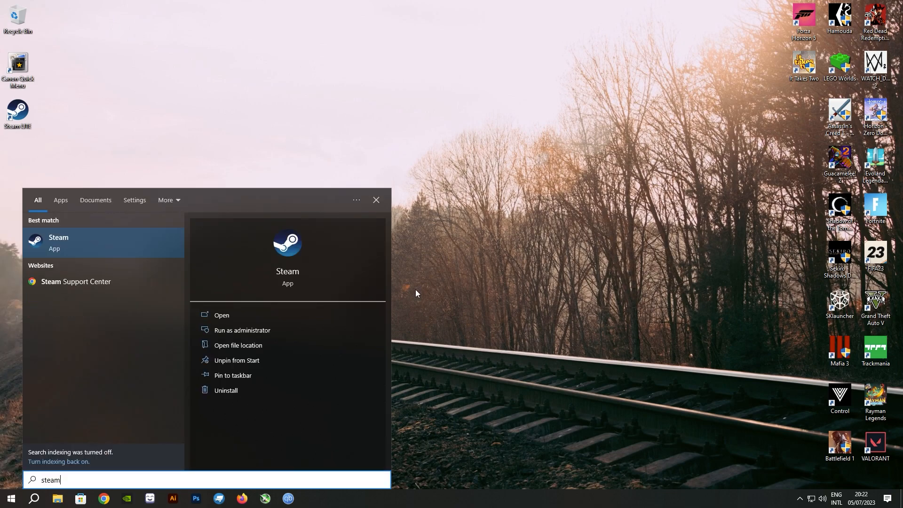
mouse_move(241, 348)
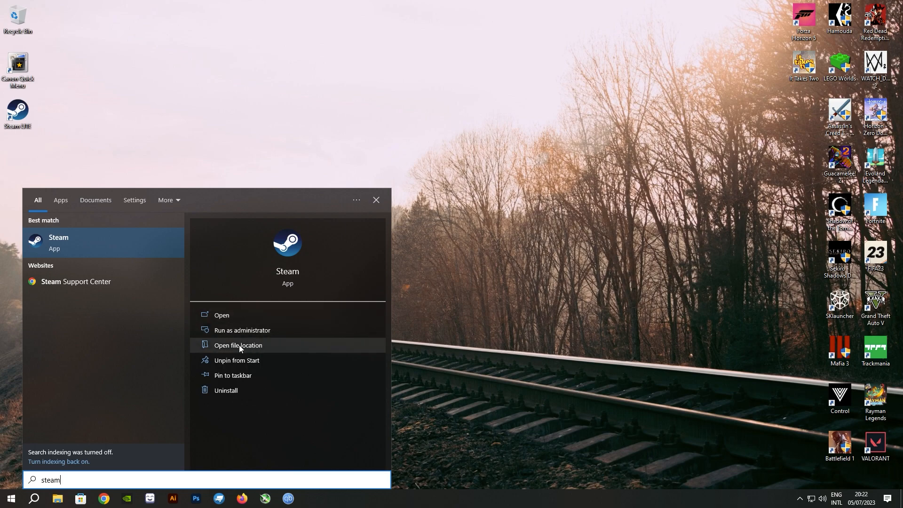
left_click(237, 346)
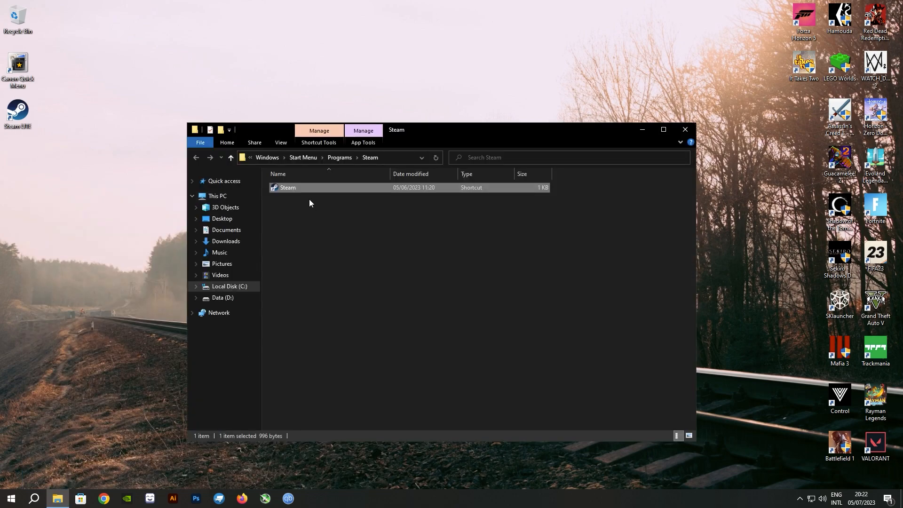
Step: Go to steam.exe in Program Files and send a shortcut to the Desktop
right_click(288, 187)
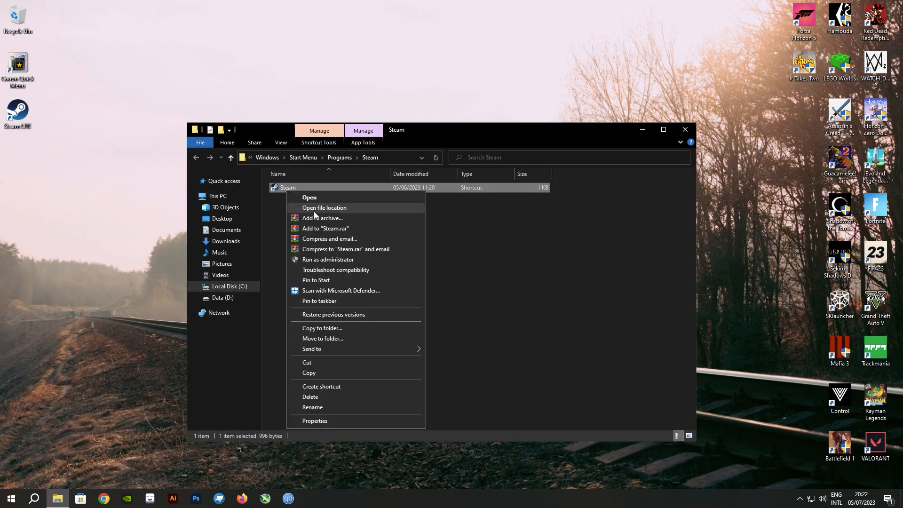
left_click(324, 207)
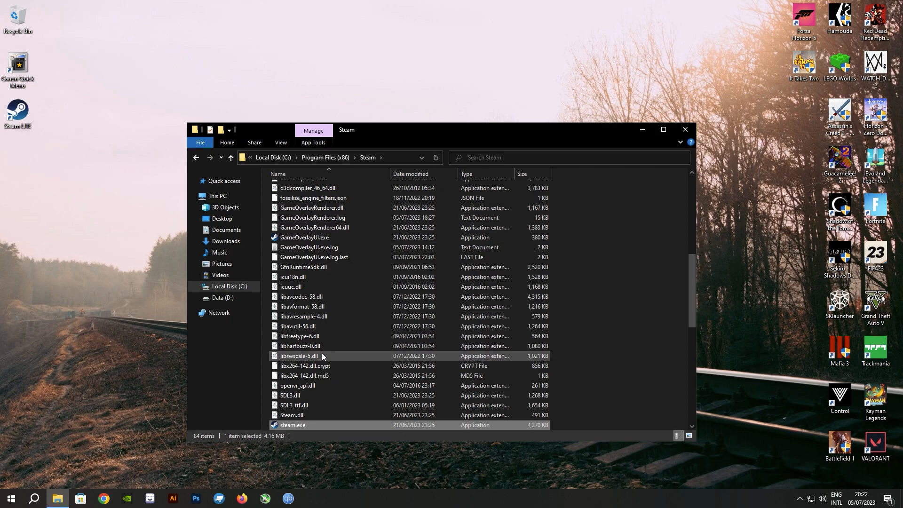
mouse_move(288, 427)
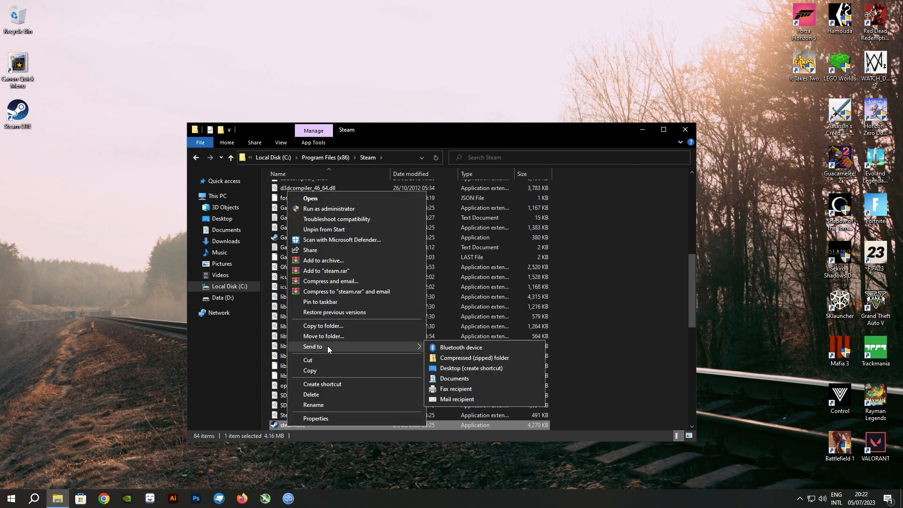
left_click(470, 368)
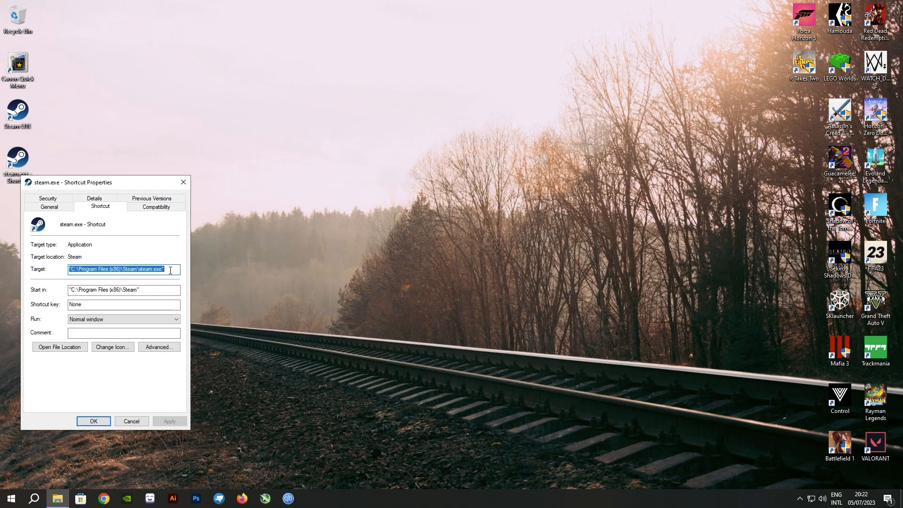
Step: Append '-no-browser +open steam://open/minigameslist' to the shortcut Target and save
left_click(172, 270)
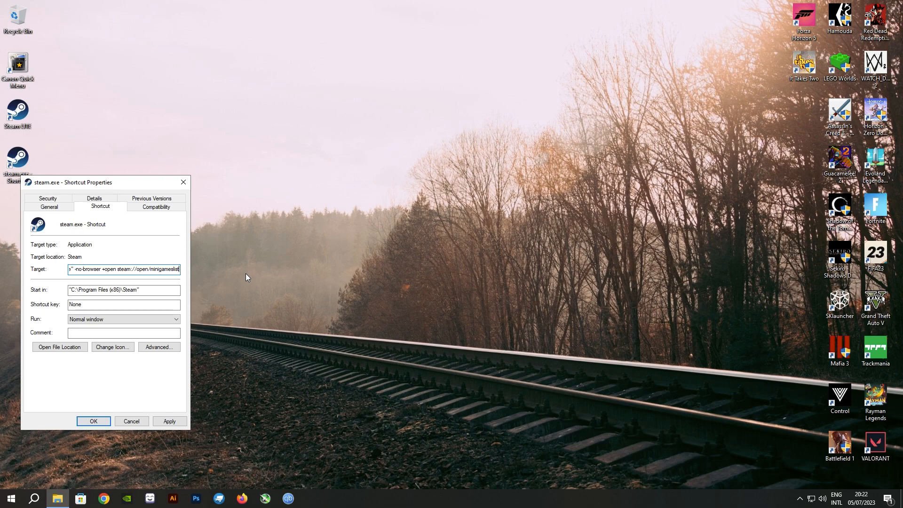
left_click_drag(143, 269, 179, 269)
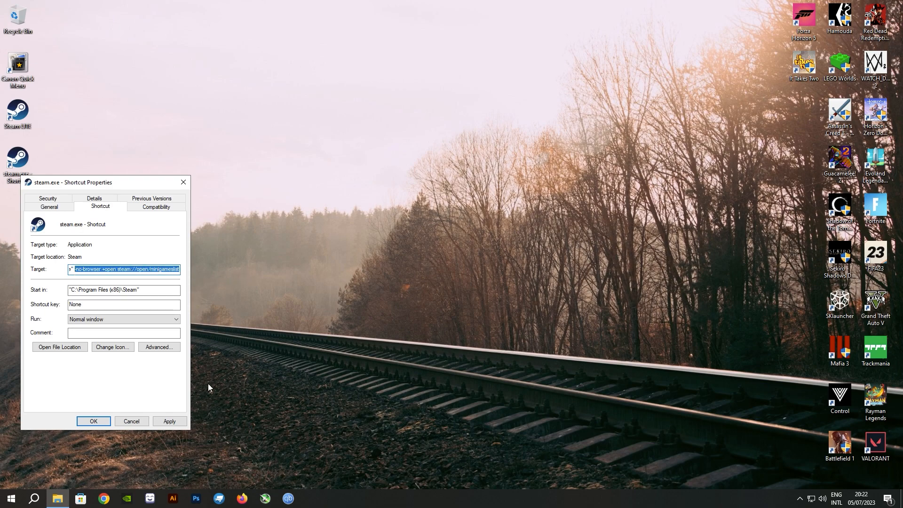
left_click(93, 421)
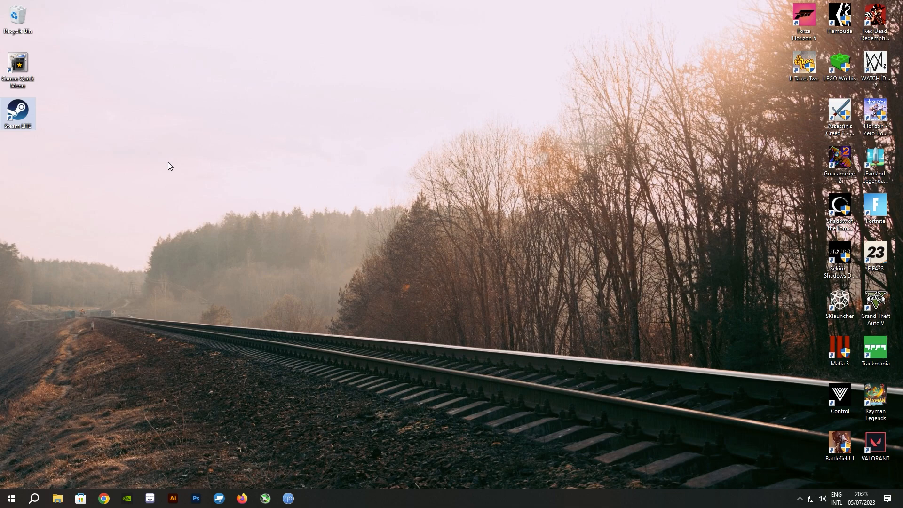
Step: Launch Steam from the edited desktop shortcut and widen the mini games list window
double_click(18, 113)
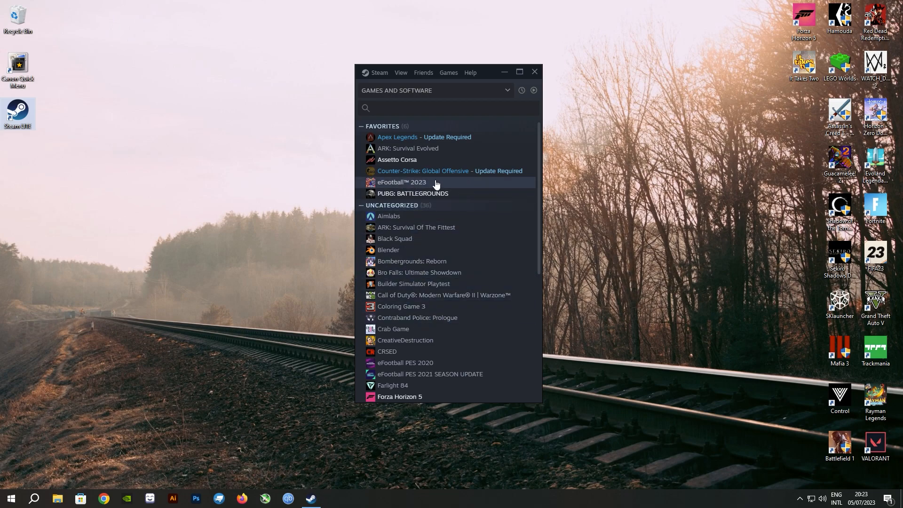
mouse_move(402, 280)
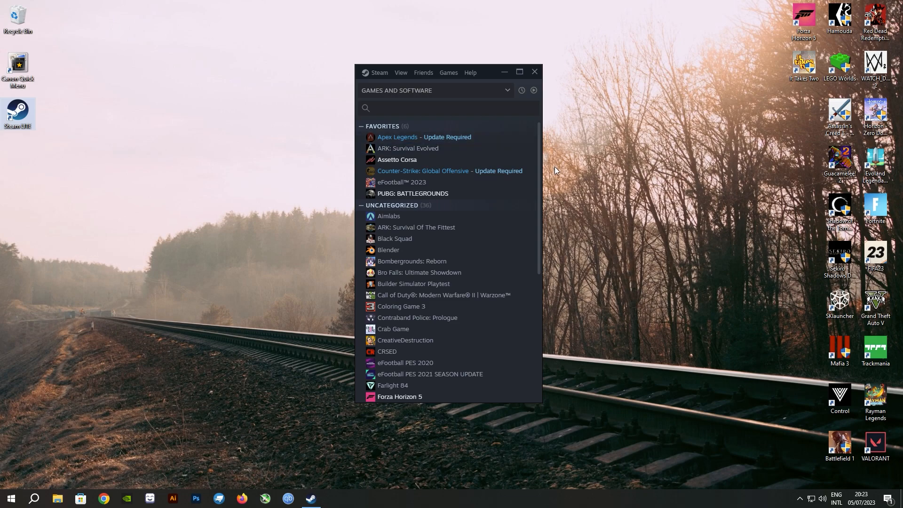
left_click_drag(539, 161, 621, 162)
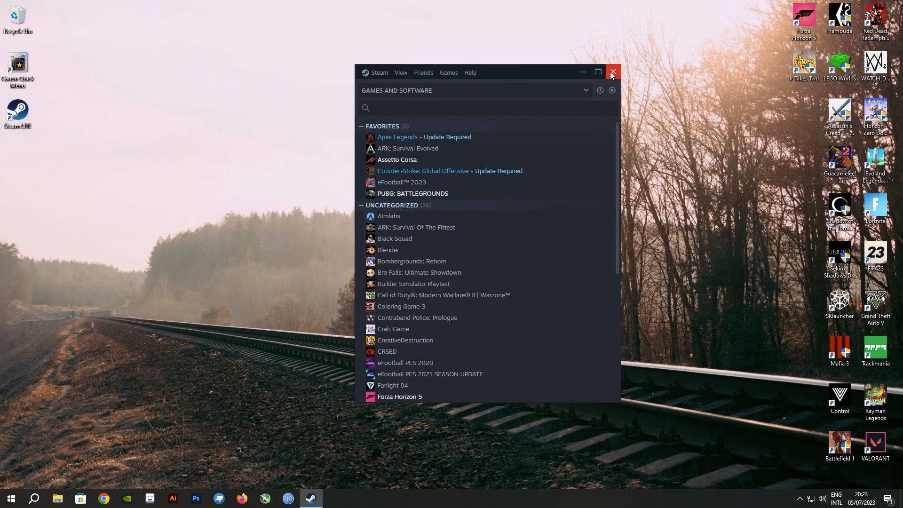
mouse_move(718, 290)
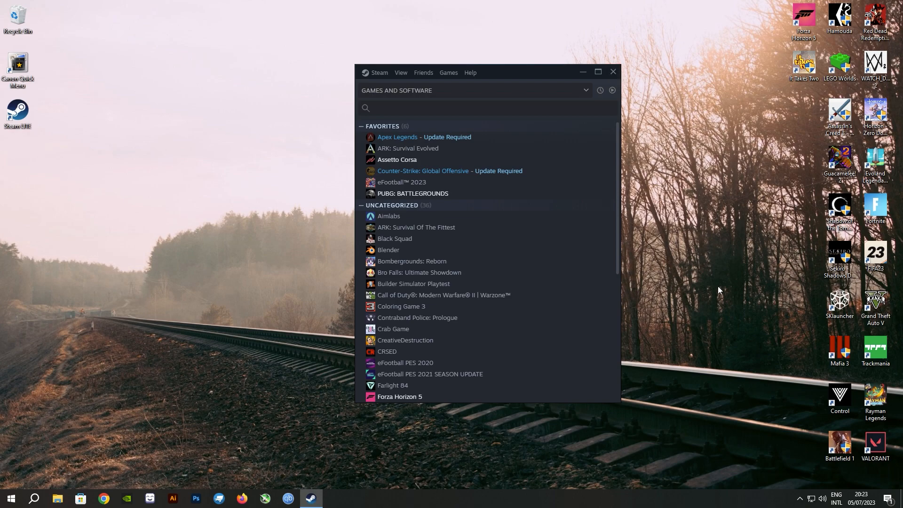
Step: Close the widened Steam mini games list window with its title-bar X
left_click(613, 72)
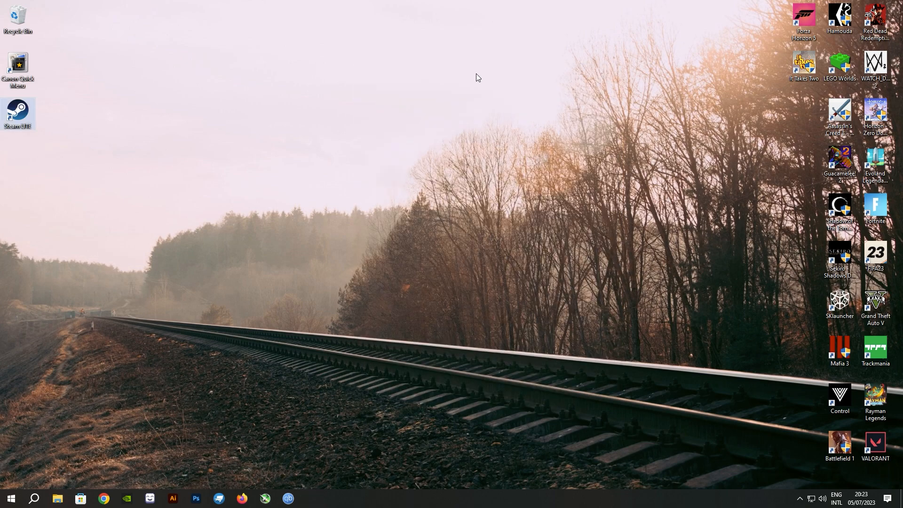